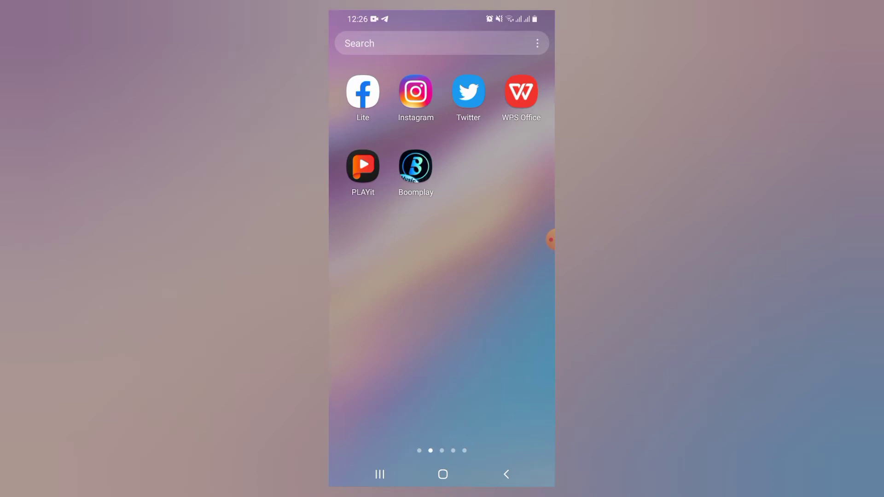
# - Launch YT Studio, glance at Dashboard and Analytics, then return to the Android home screen
pyautogui.hscroll(-3)
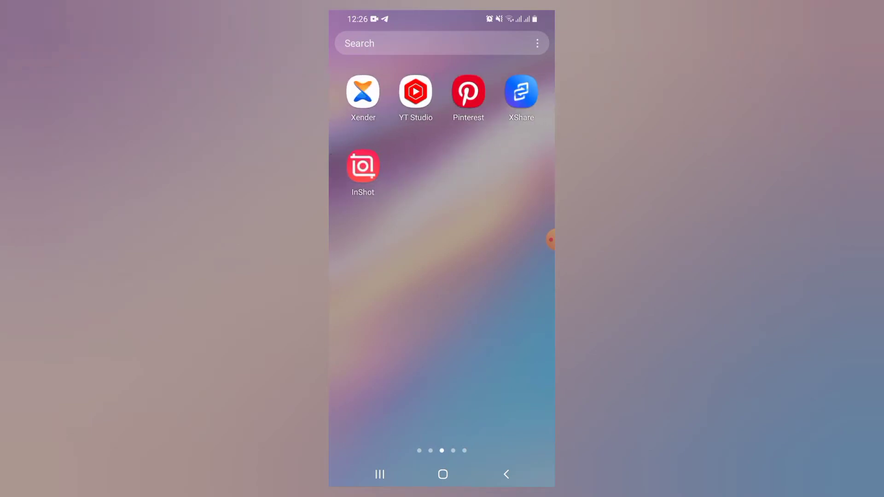
pyautogui.click(415, 93)
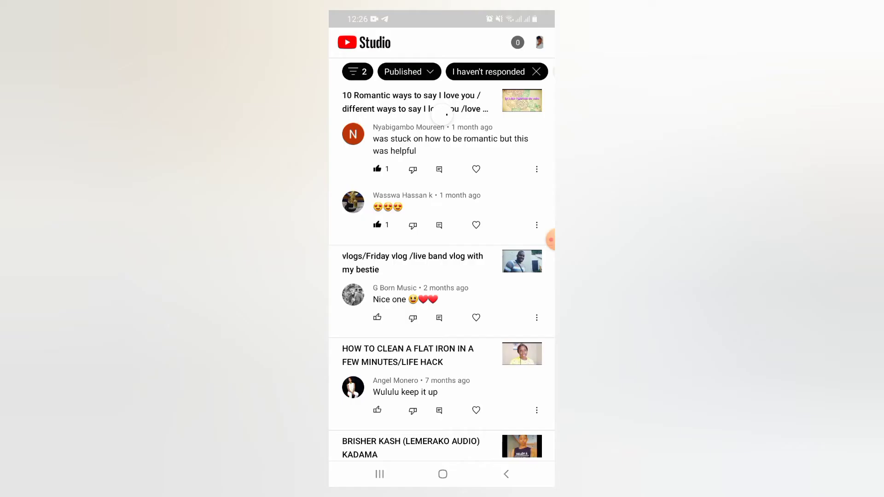
pyautogui.click(351, 447)
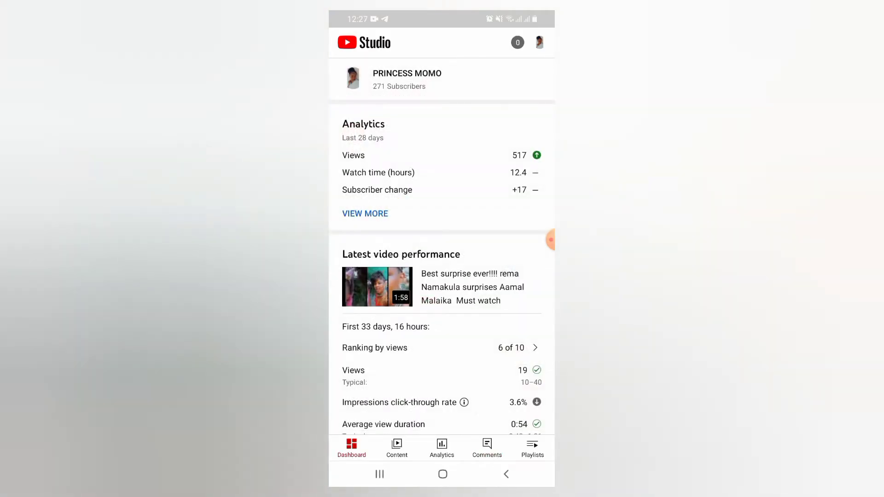
pyautogui.click(441, 447)
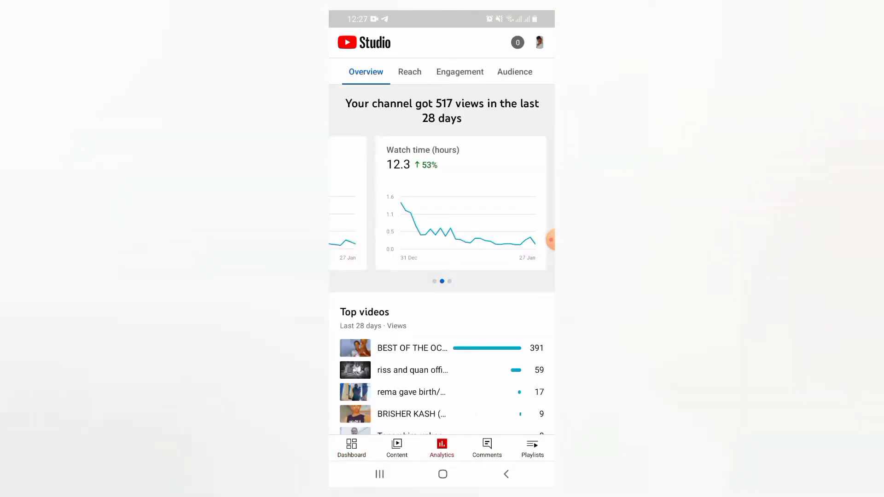
pyautogui.click(441, 474)
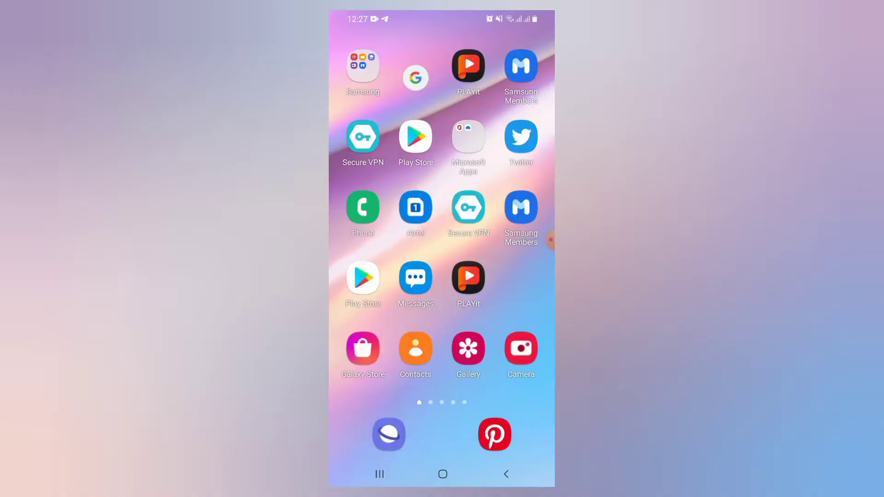
# - Swipe to the home screen page holding YT Studio, Pinterest, Xender and InShot
pyautogui.hscroll(-3)
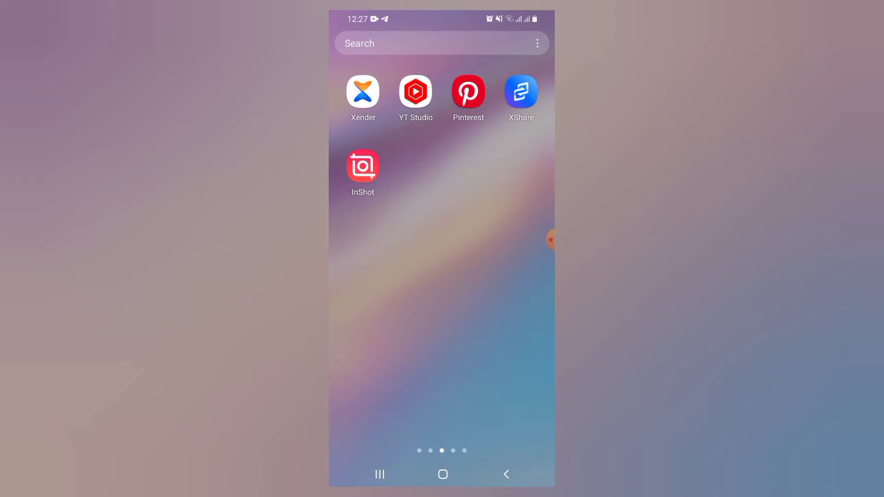
# - Launch YT Studio and scroll the dashboard down to Latest video performance
pyautogui.click(415, 91)
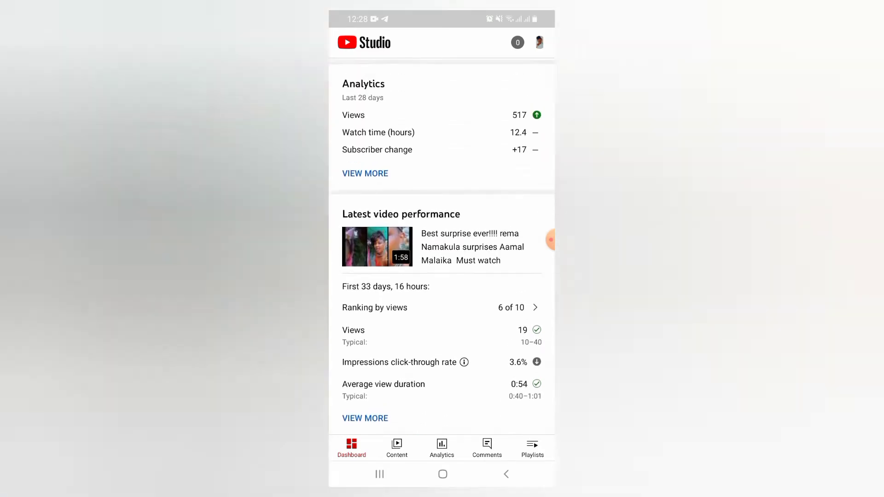
pyautogui.scroll(-3)
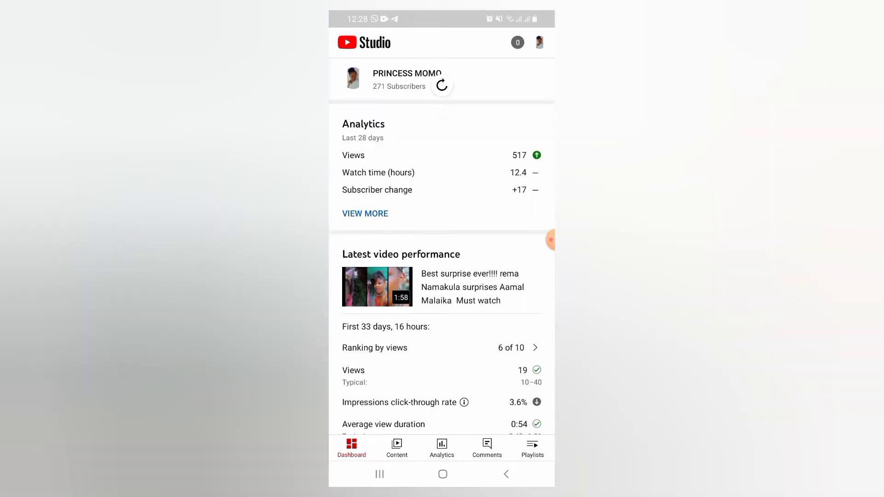
pyautogui.scroll(-3)
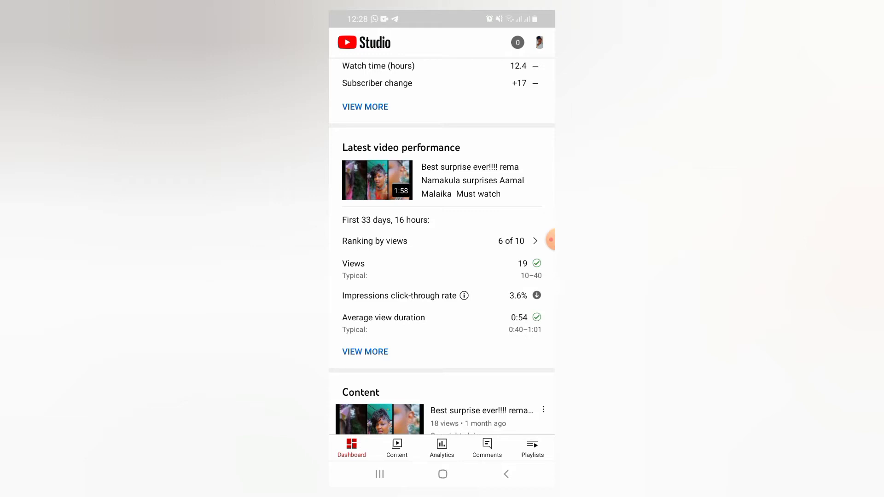
# - Show the Analytics overview (517 views in 28 days) and the Watch time details
pyautogui.click(441, 448)
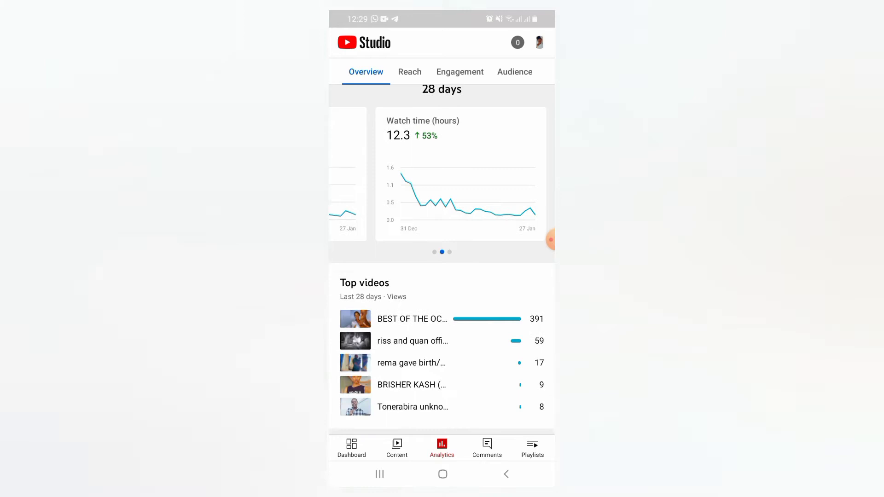
pyautogui.scroll(-3)
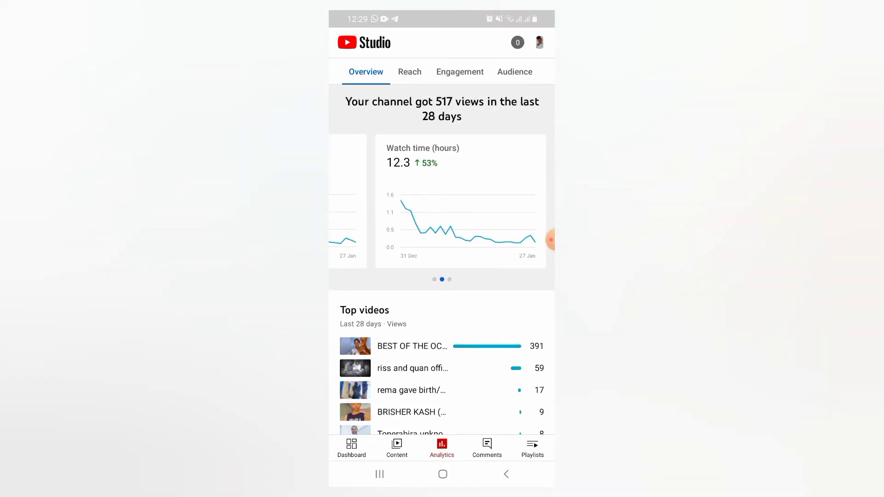
pyautogui.scroll(3)
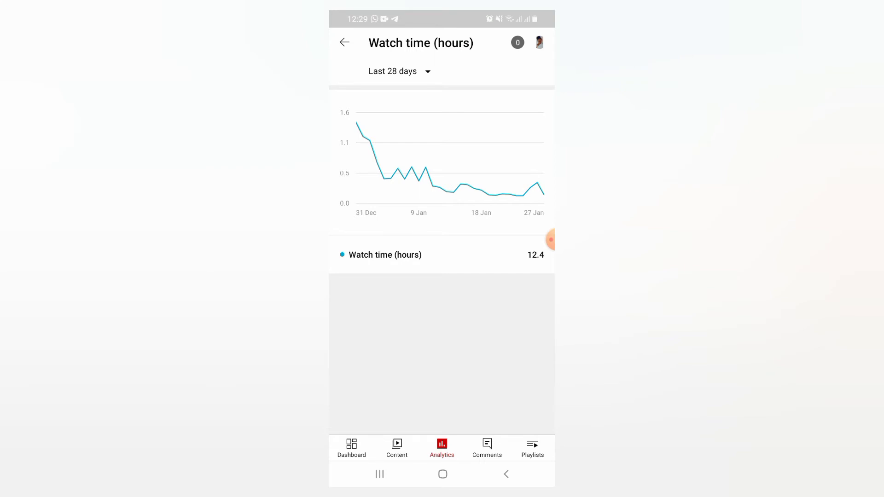
# - Expand the 'Last 28 days' date range list on the Watch time page
pyautogui.click(399, 71)
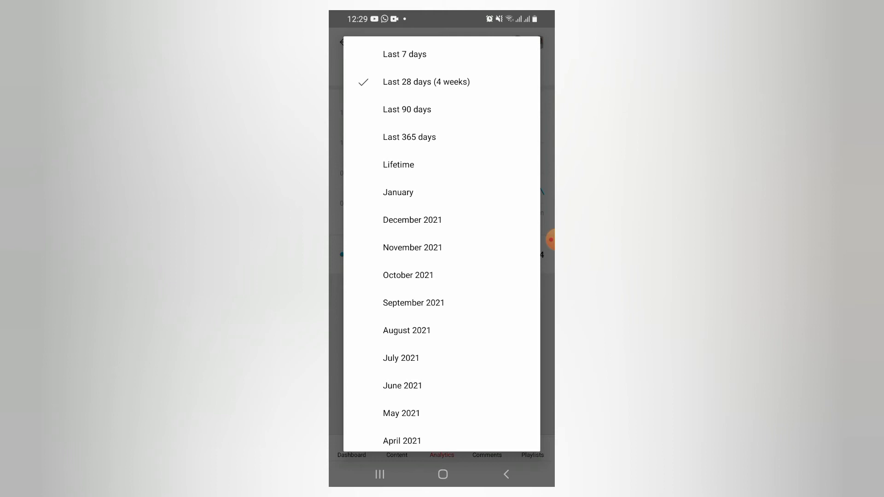
# - Choose the Lifetime date range so the report shows total channel watch hours
pyautogui.scroll(3)
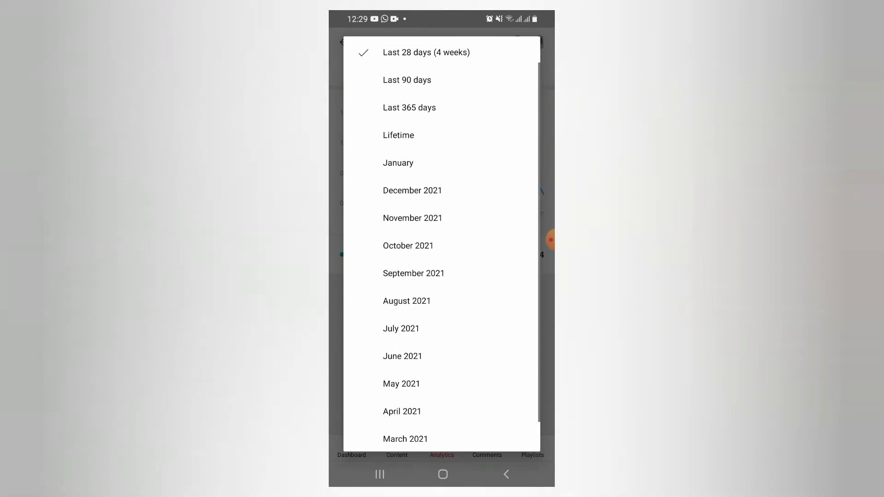
pyautogui.scroll(3)
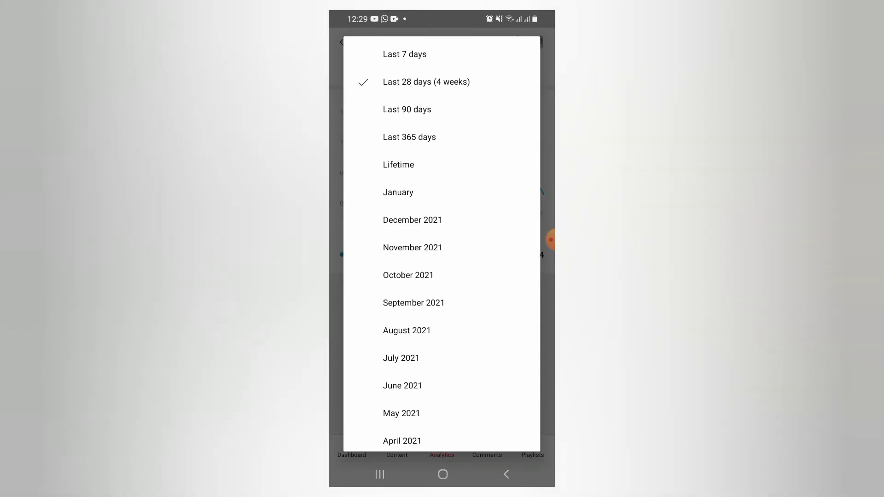
pyautogui.scroll(3)
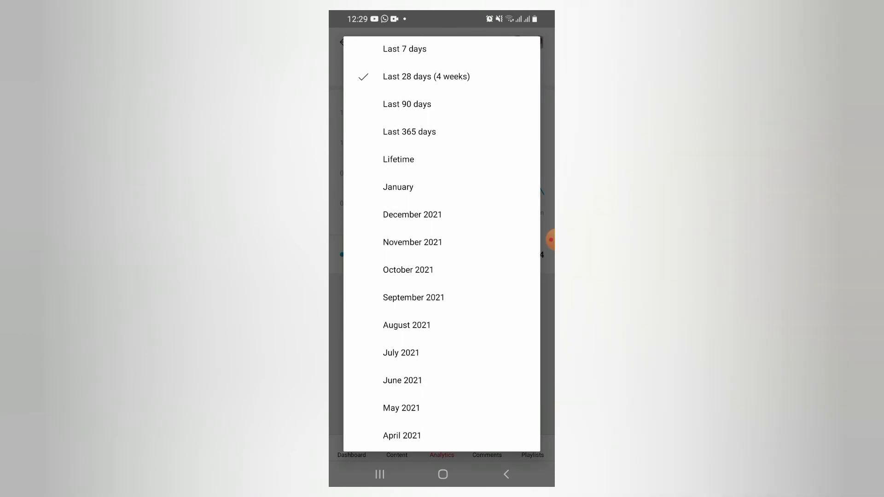
pyautogui.click(426, 77)
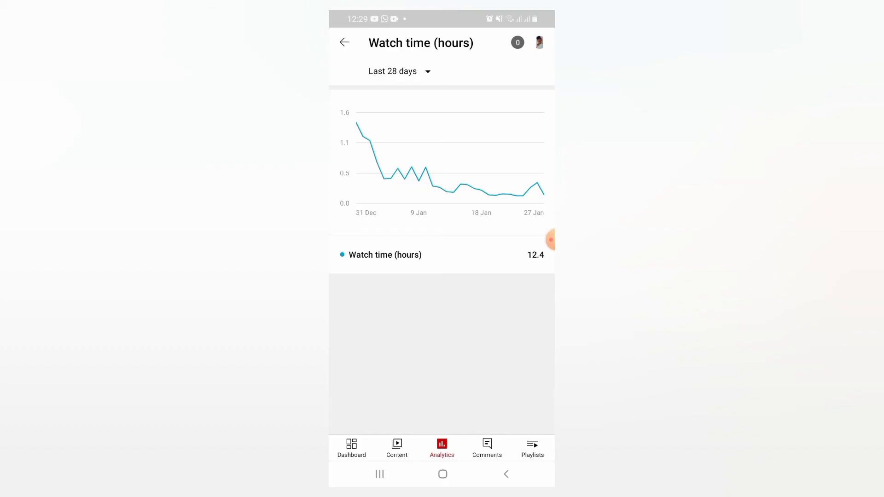
pyautogui.click(399, 71)
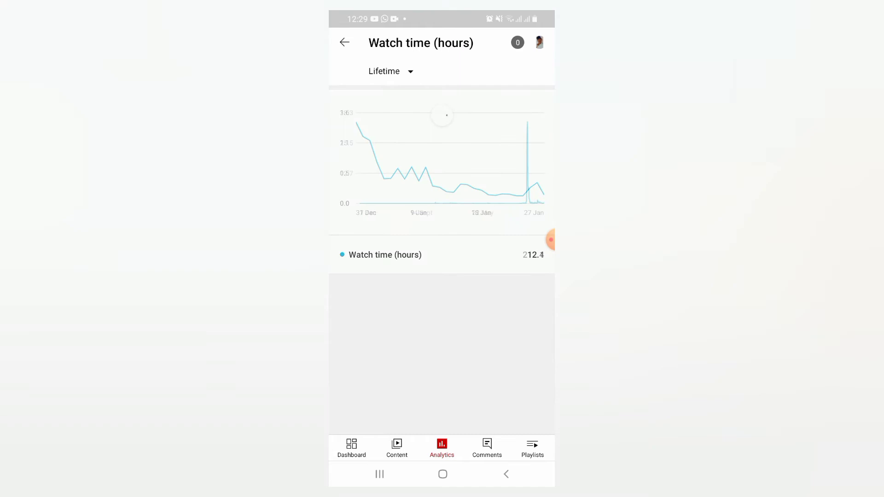